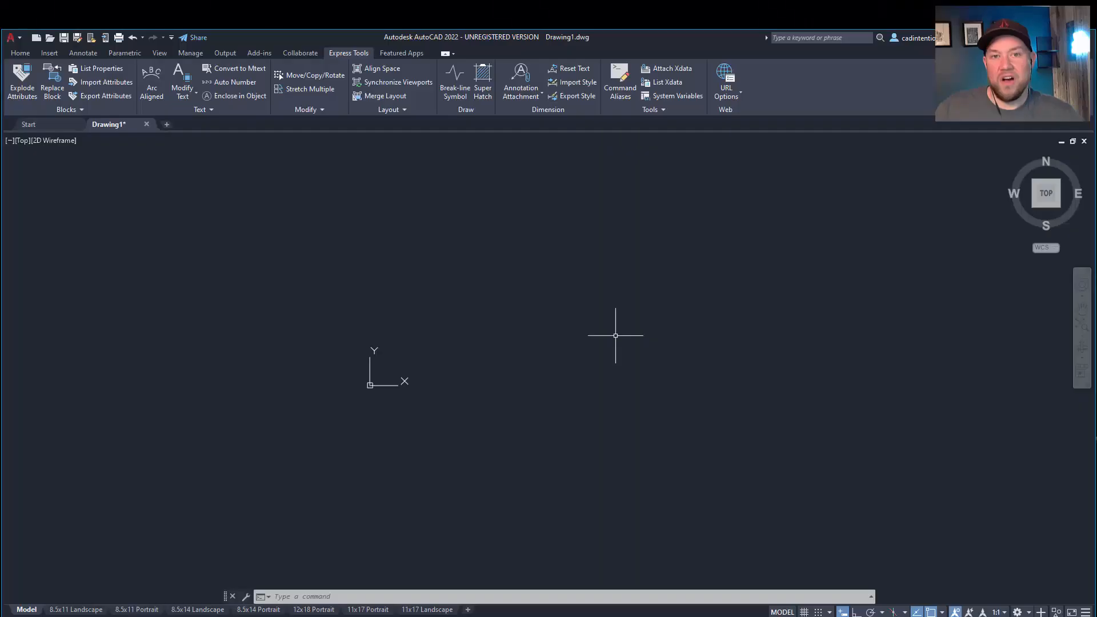
pyautogui.moveTo(495, 322)
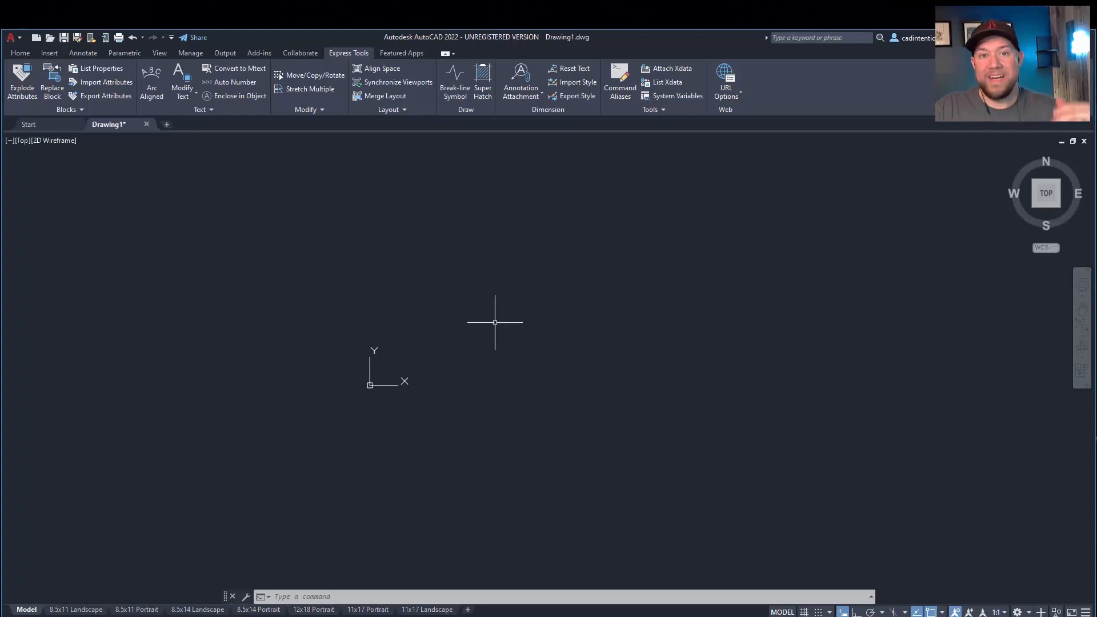
pyautogui.moveTo(484, 268)
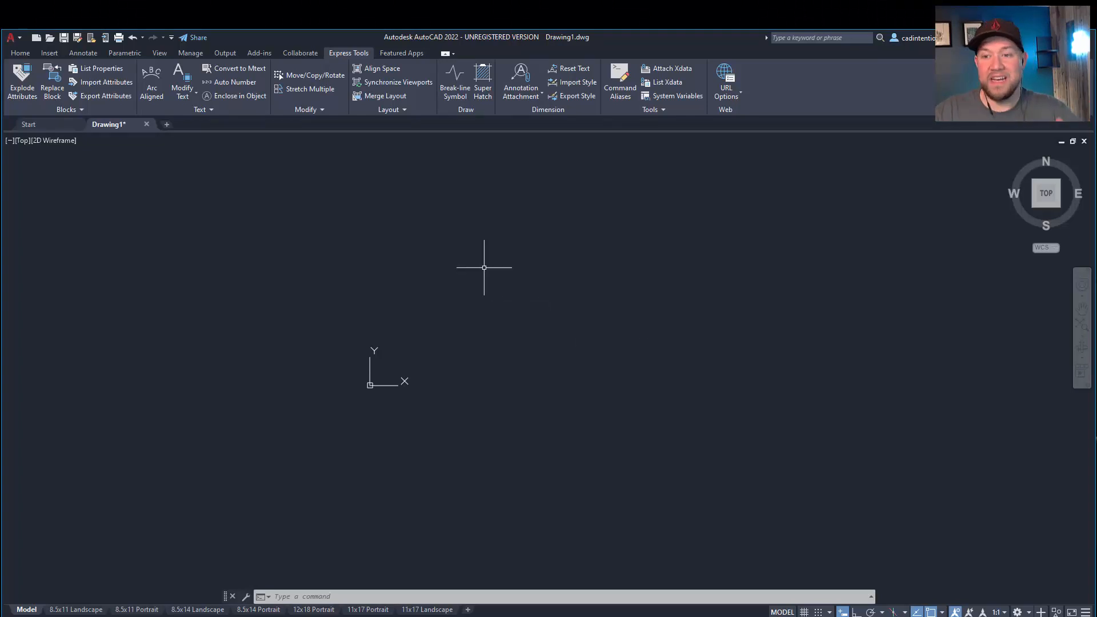
pyautogui.moveTo(481, 279)
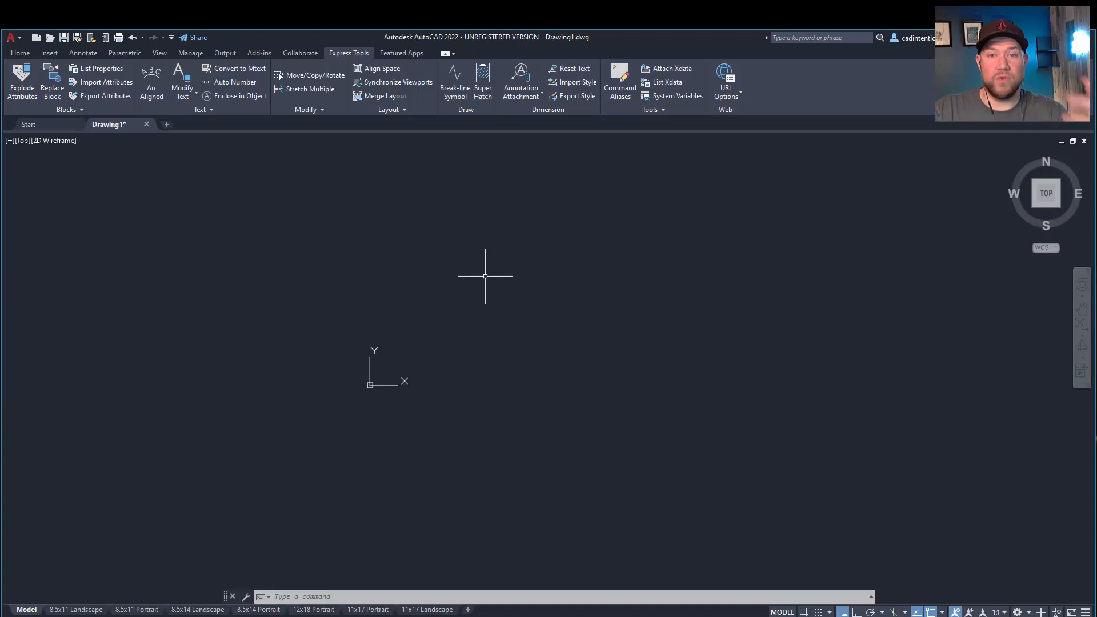
pyautogui.moveTo(485, 267)
pyautogui.write('p')
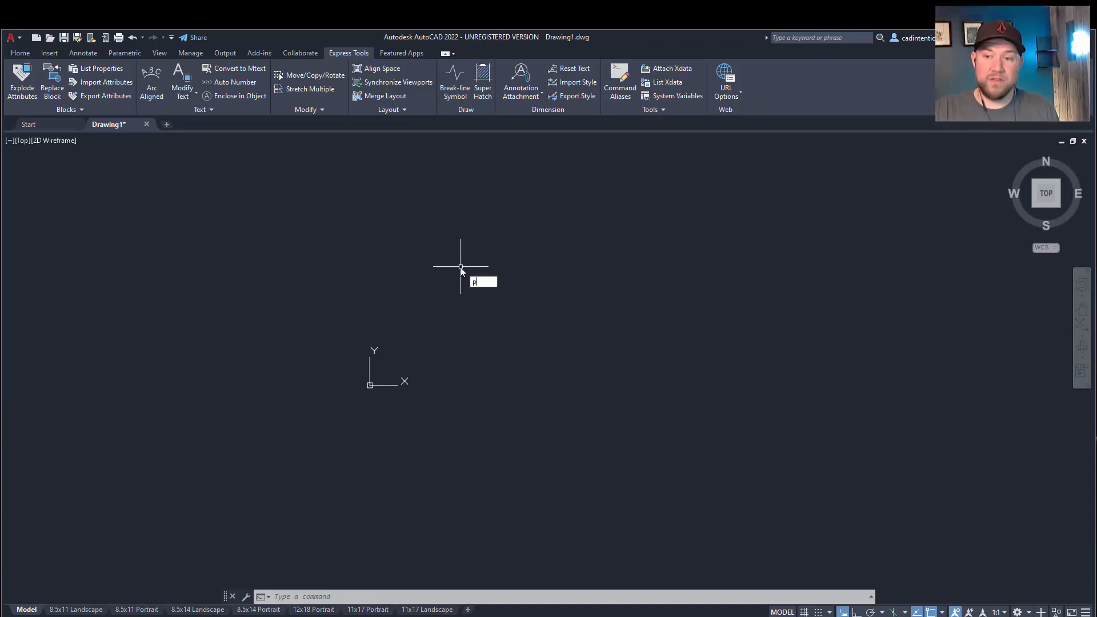
# Step: Start PLINE and give 120,120 as the start point through the Dynamic Input fields
pyautogui.press('Return')
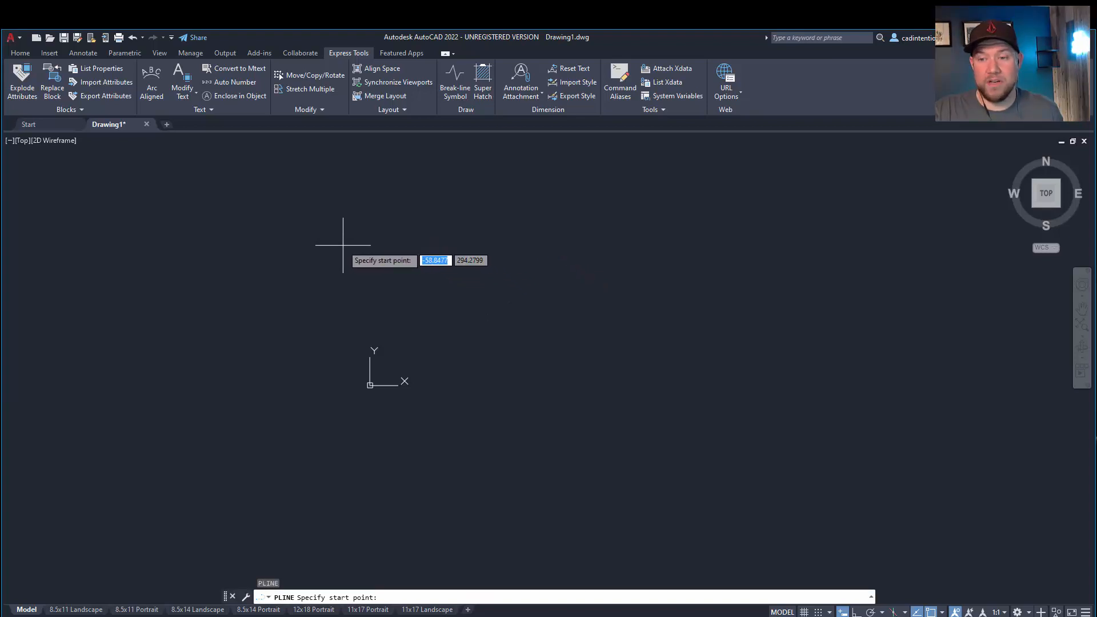
pyautogui.moveTo(353, 235)
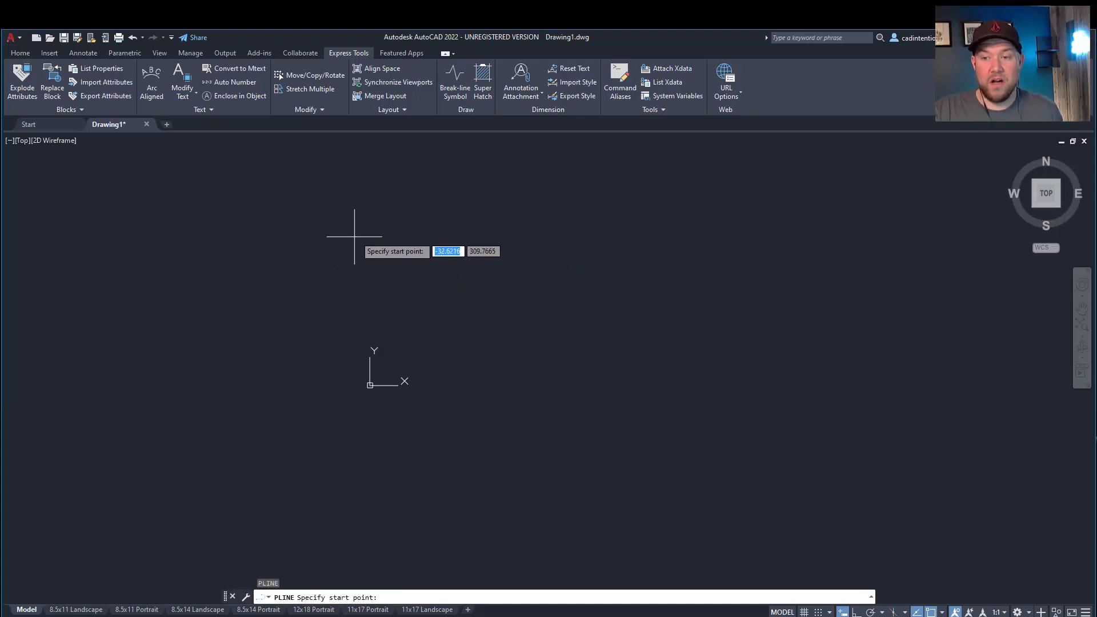
pyautogui.moveTo(401, 241)
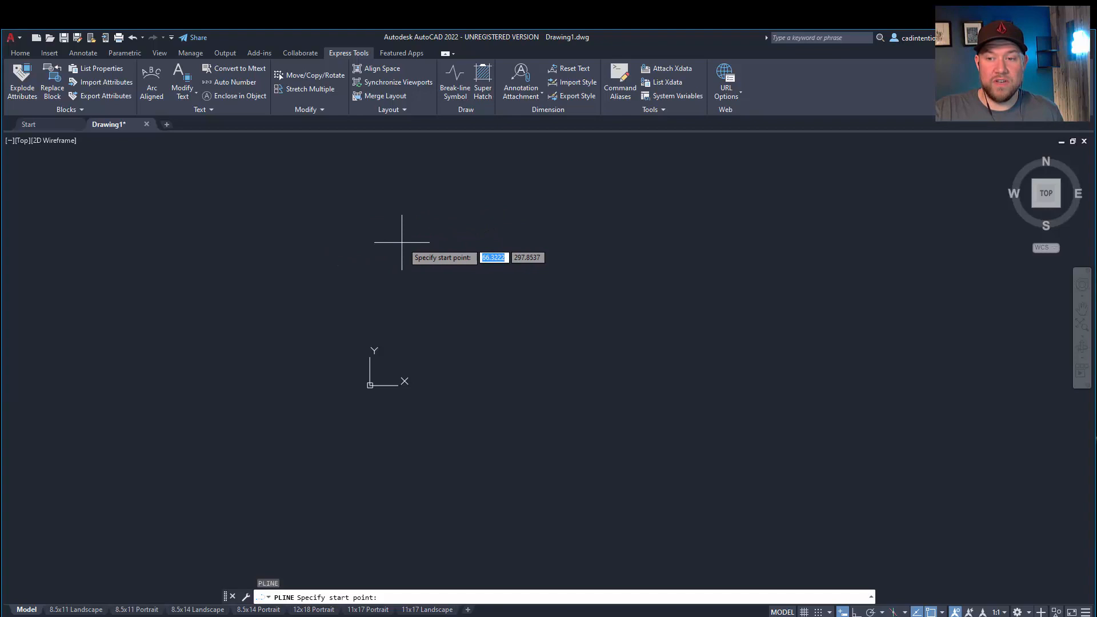
pyautogui.moveTo(383, 245)
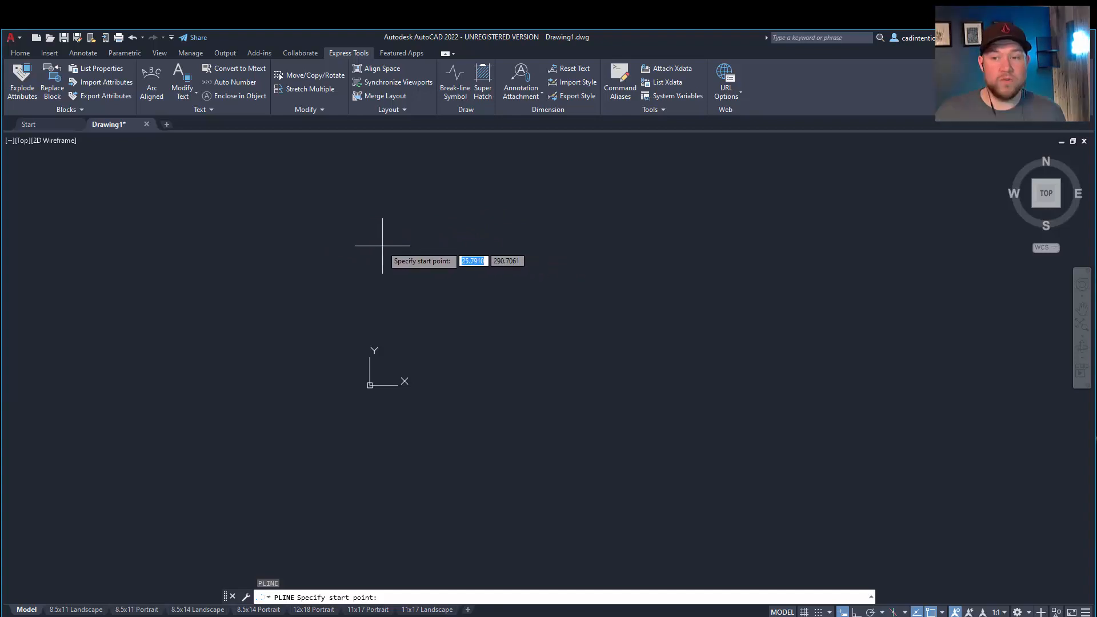
pyautogui.write('1')
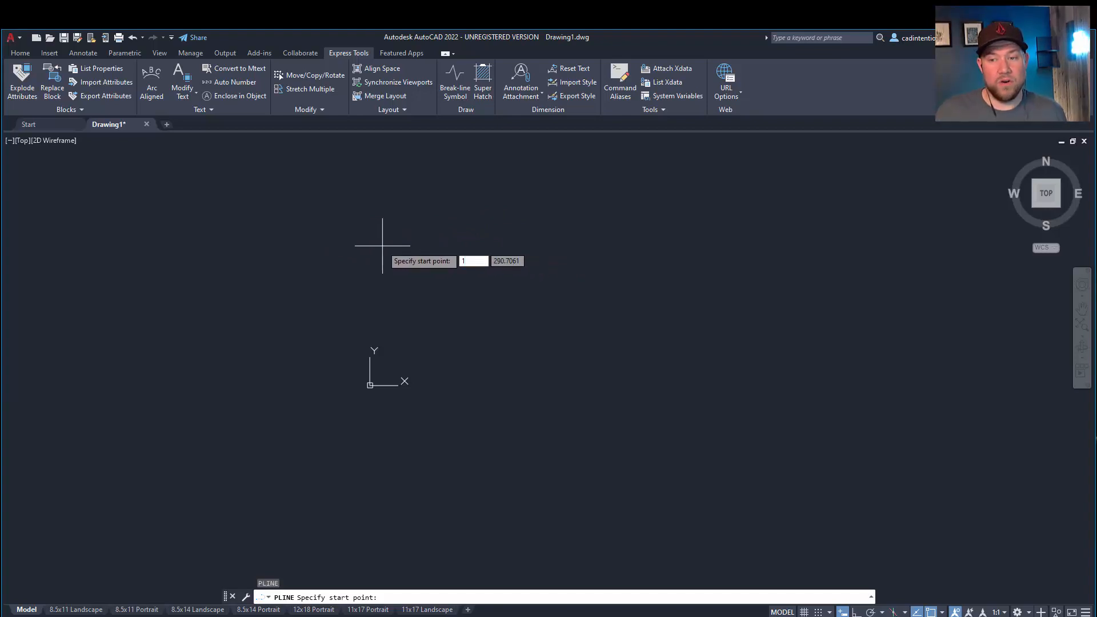
pyautogui.write('120')
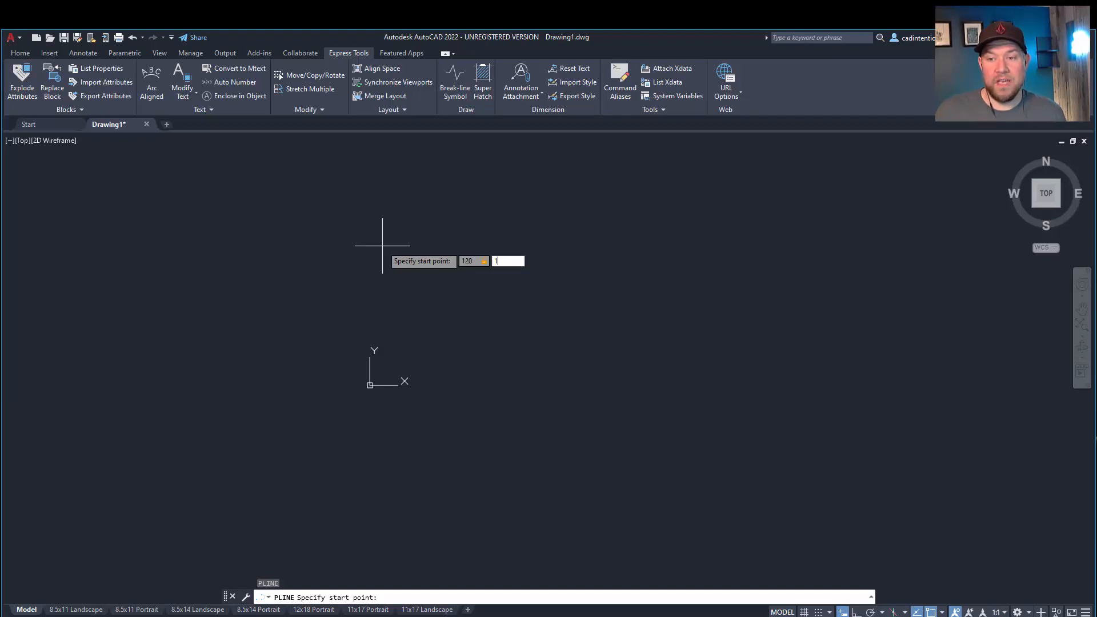
pyautogui.write('20')
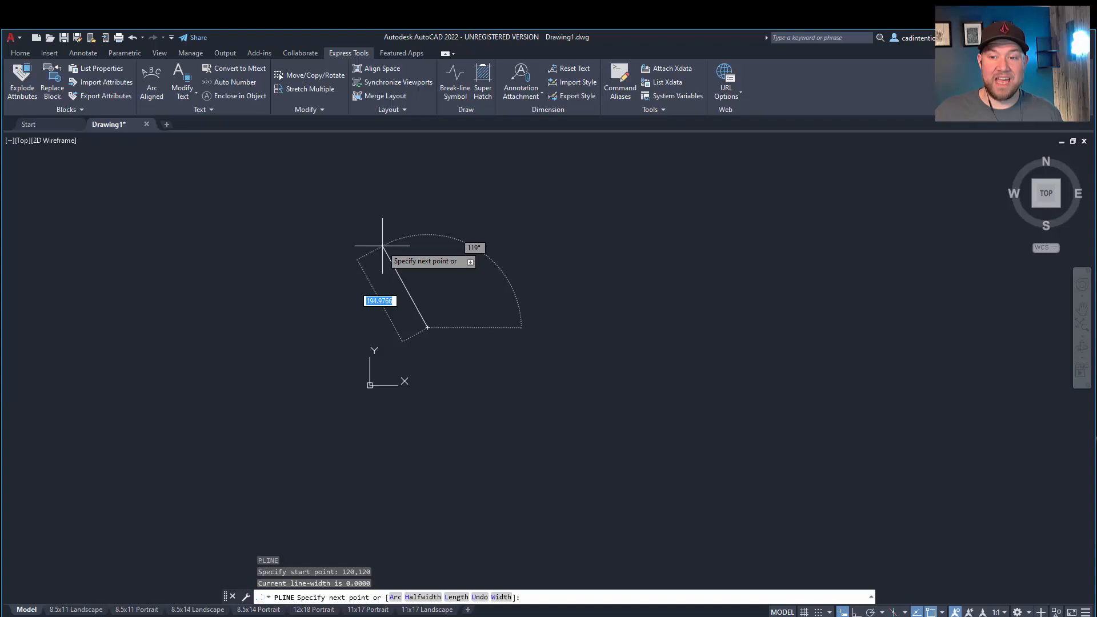
pyautogui.moveTo(369, 272)
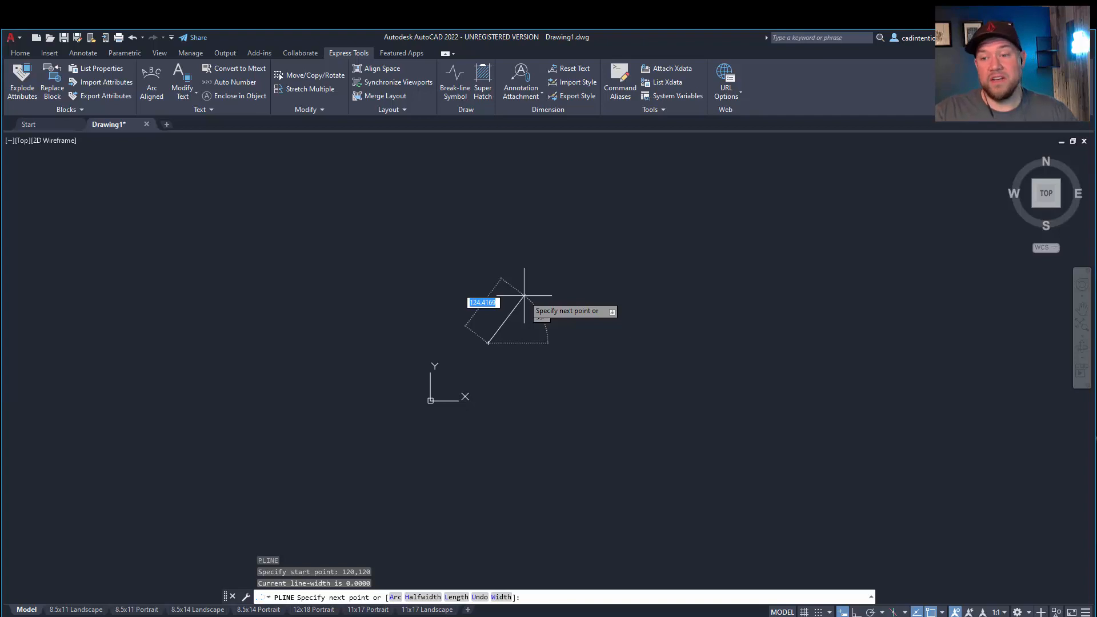
pyautogui.moveTo(529, 248)
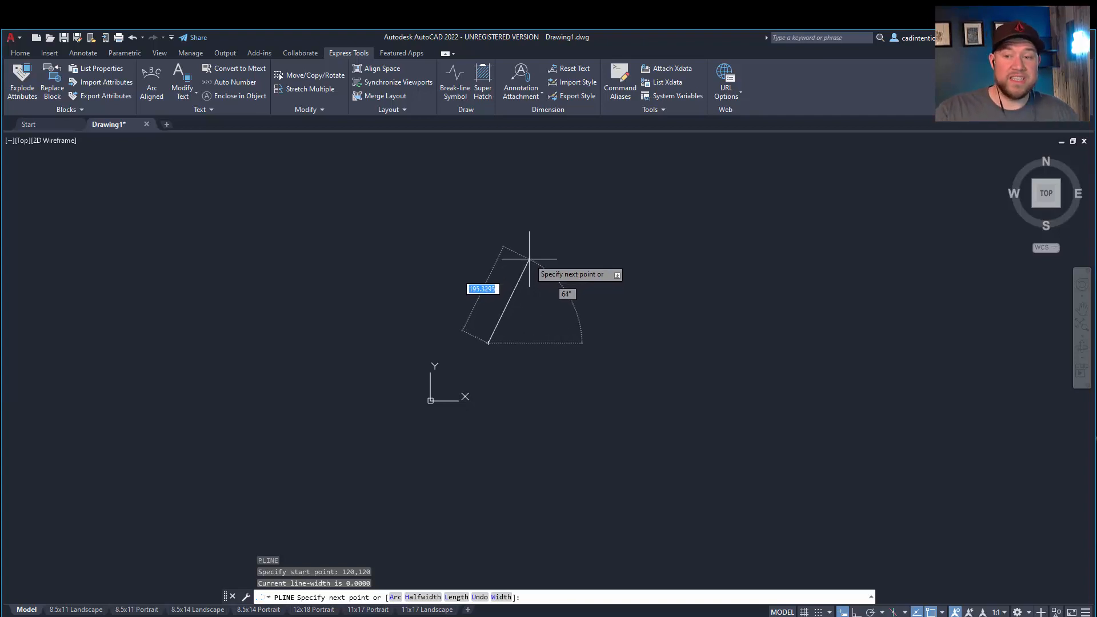
pyautogui.moveTo(497, 244)
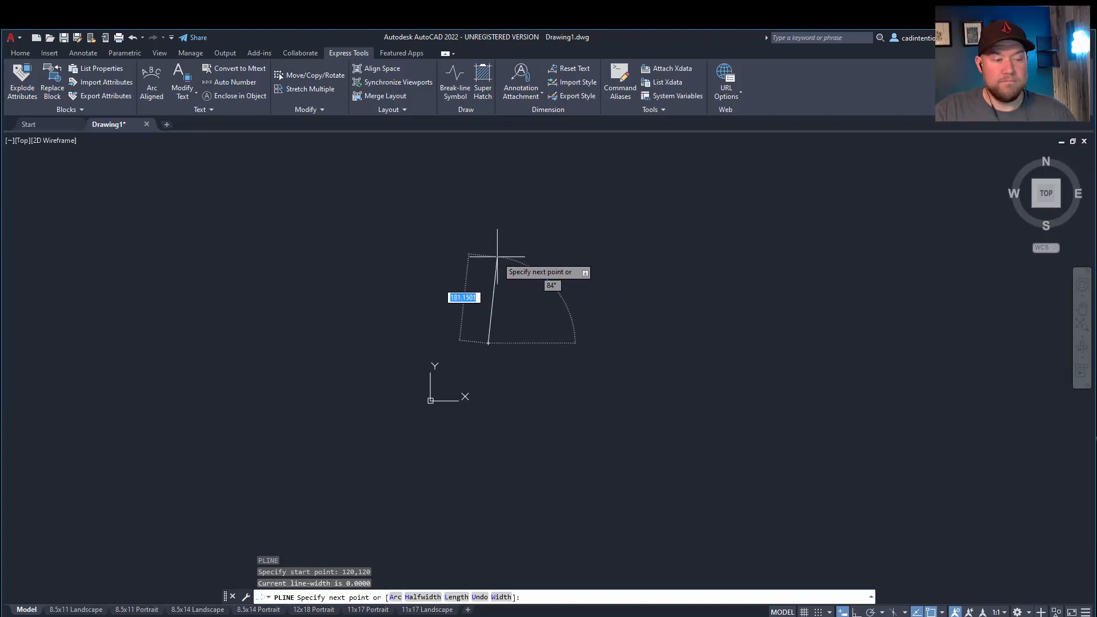
pyautogui.moveTo(549, 277)
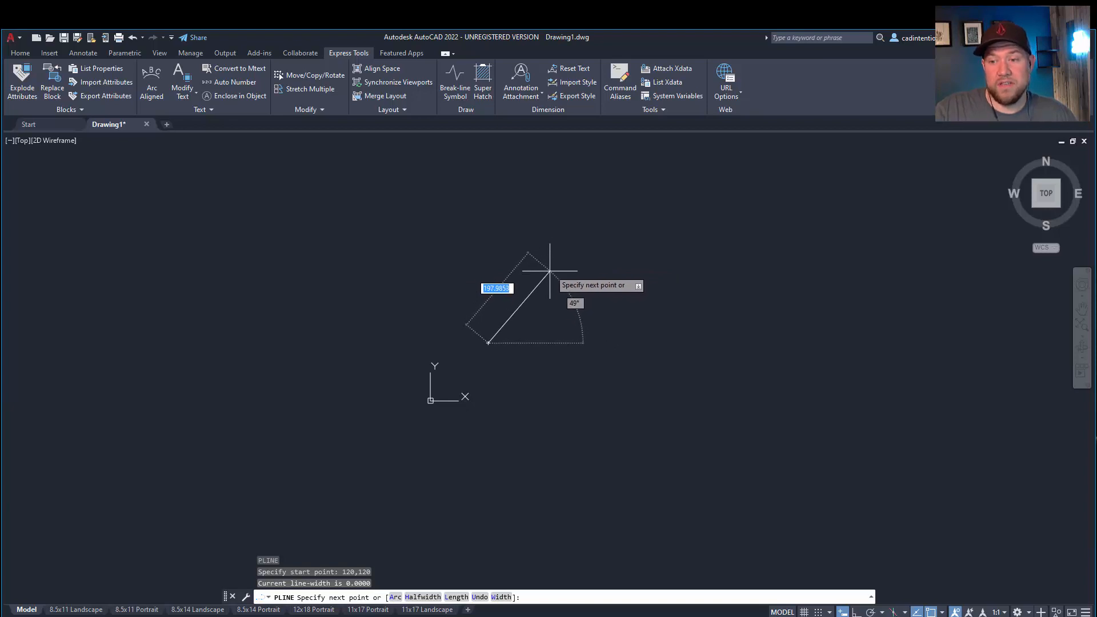
pyautogui.moveTo(534, 286)
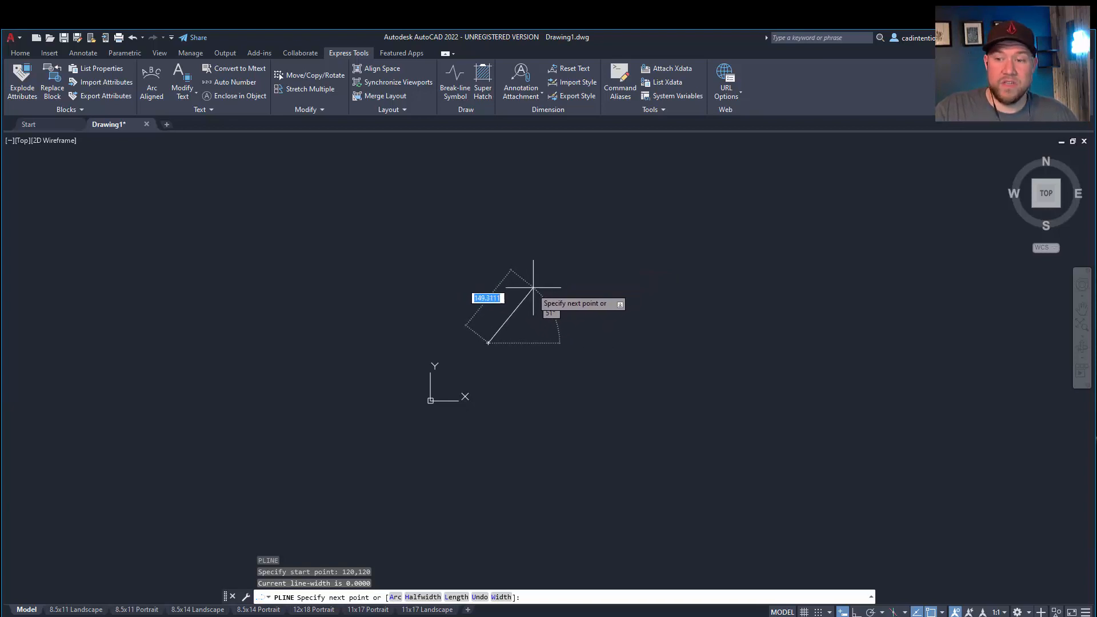
pyautogui.moveTo(560, 263)
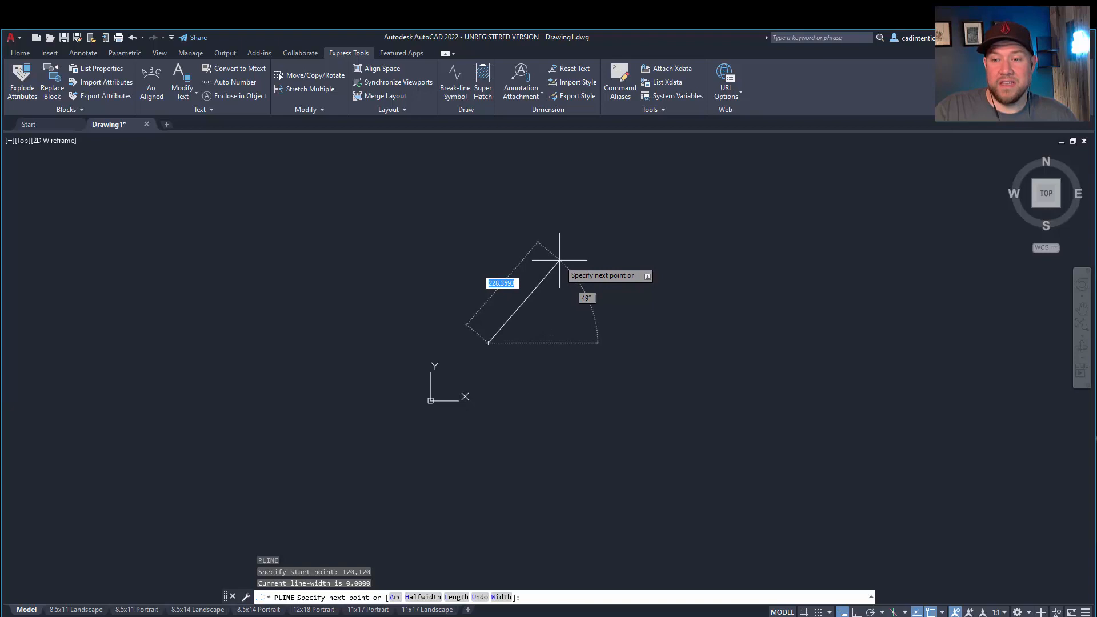
pyautogui.moveTo(560, 268)
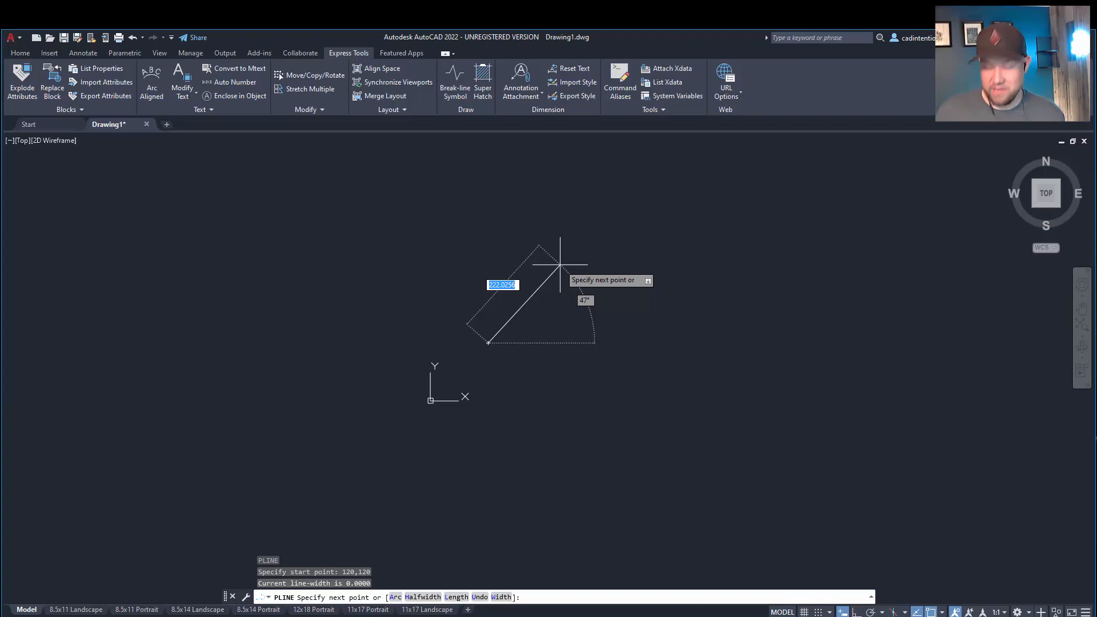
# Step: Draw a 200-unit leg at 45° followed by a 250-unit leg at 0°, then finish
pyautogui.write('200.0000')
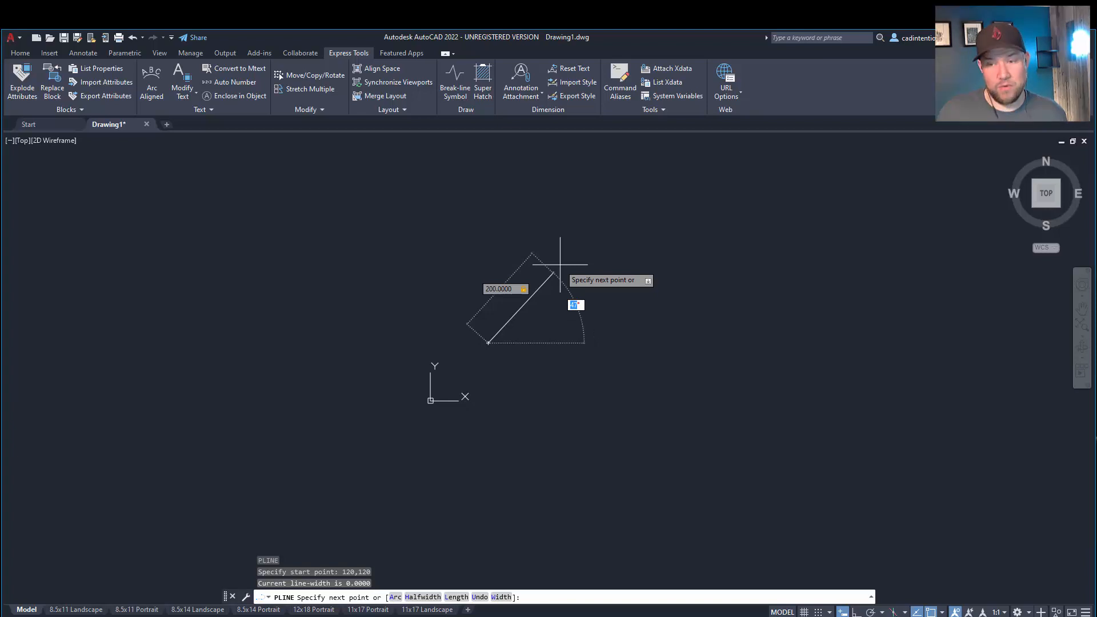
pyautogui.write('45')
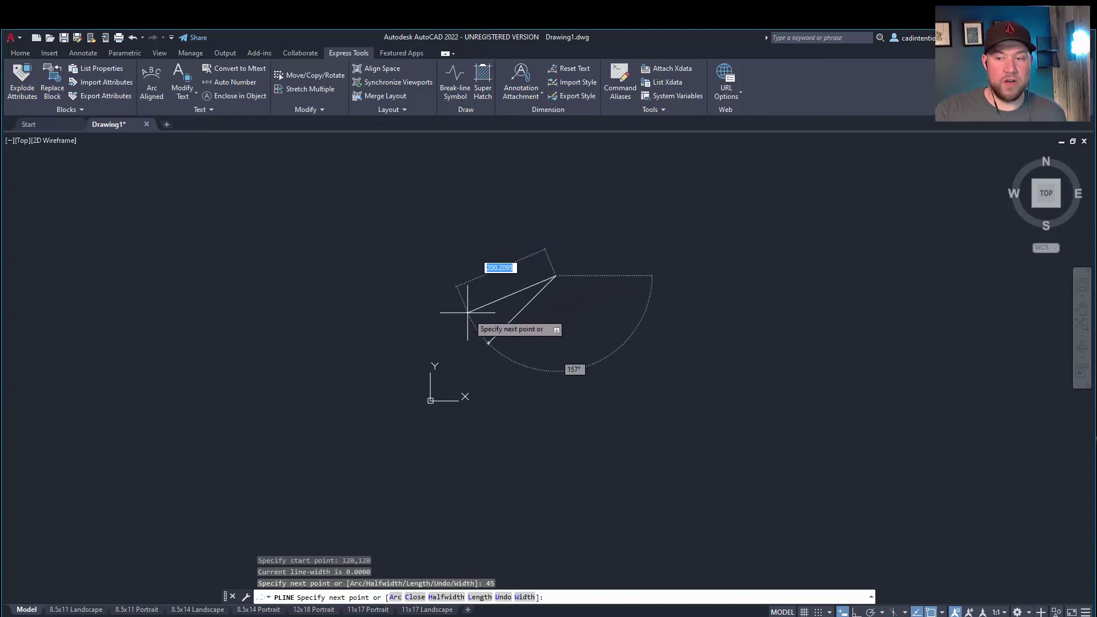
pyautogui.moveTo(574, 276)
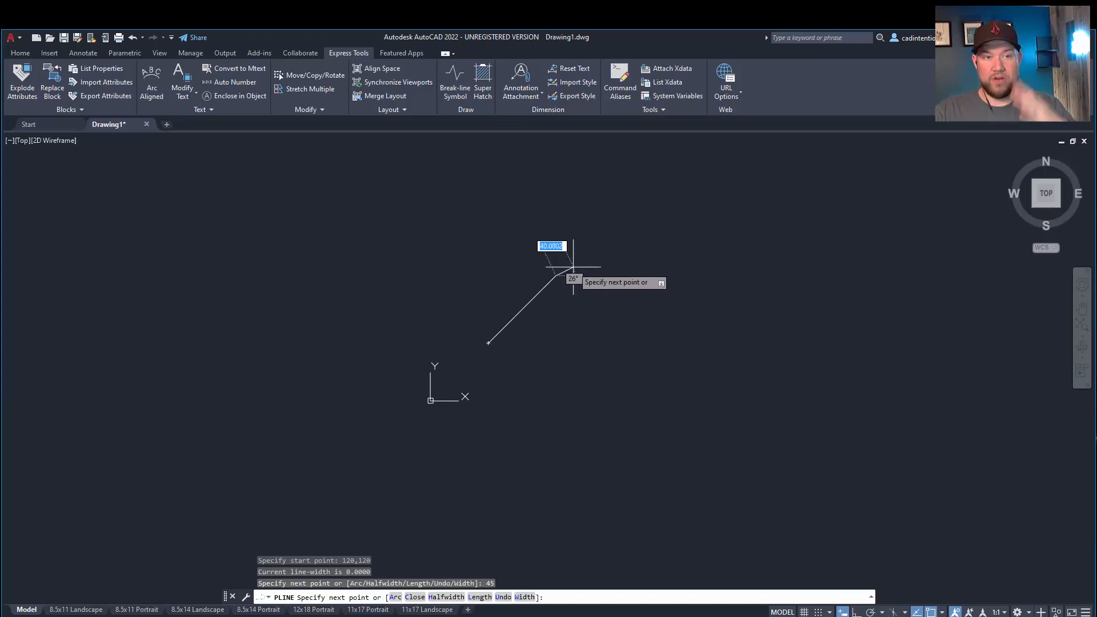
pyautogui.moveTo(658, 252)
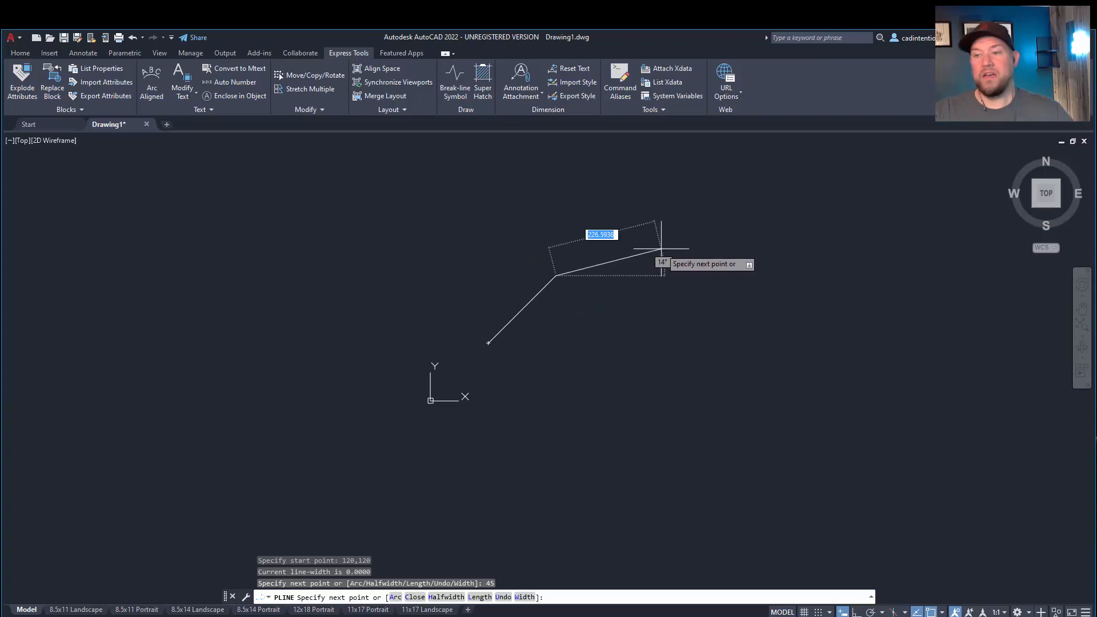
pyautogui.moveTo(676, 281)
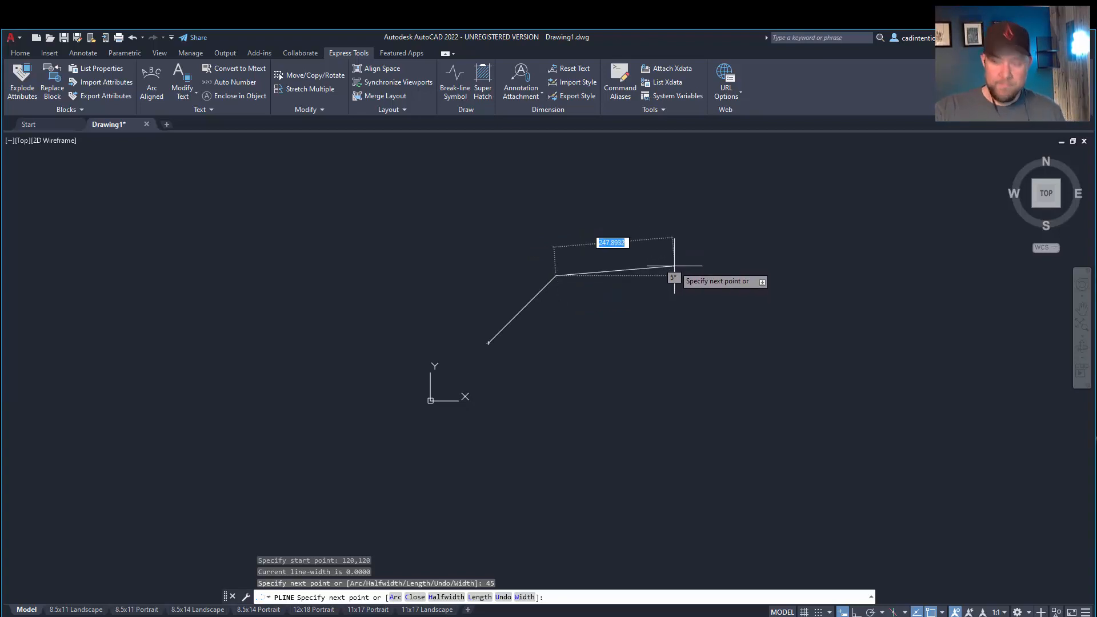
pyautogui.write('250')
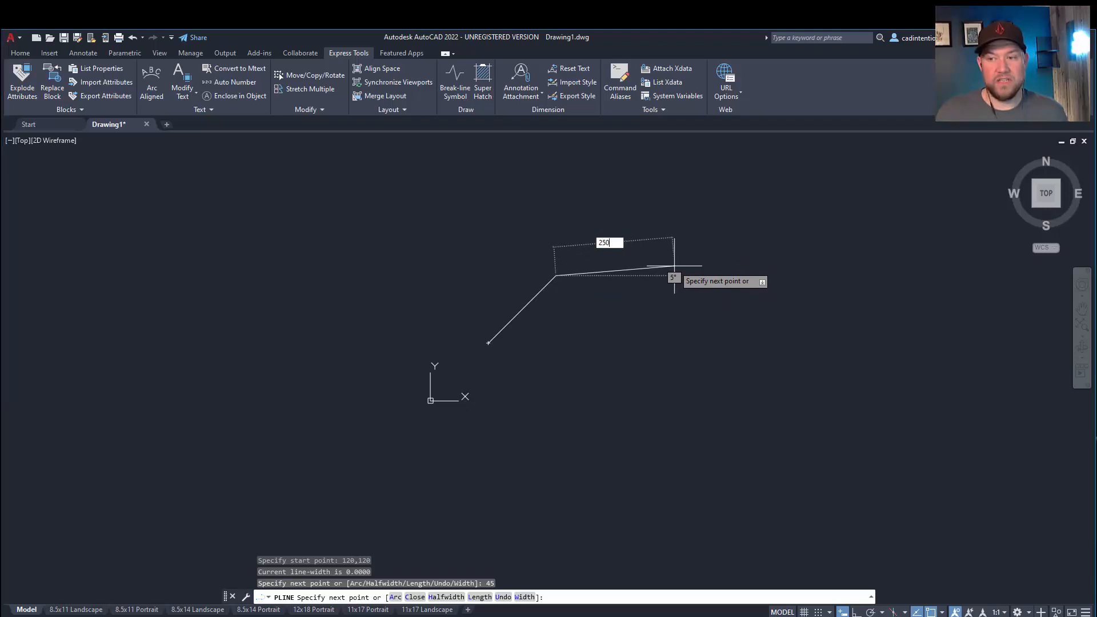
pyautogui.press('Return')
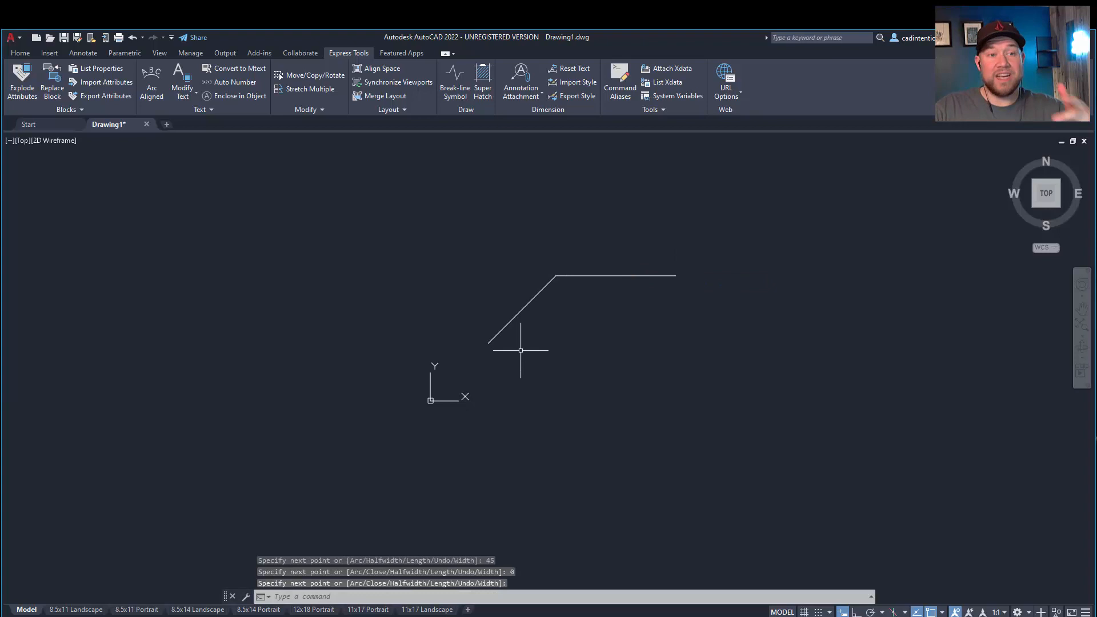
pyautogui.moveTo(460, 286)
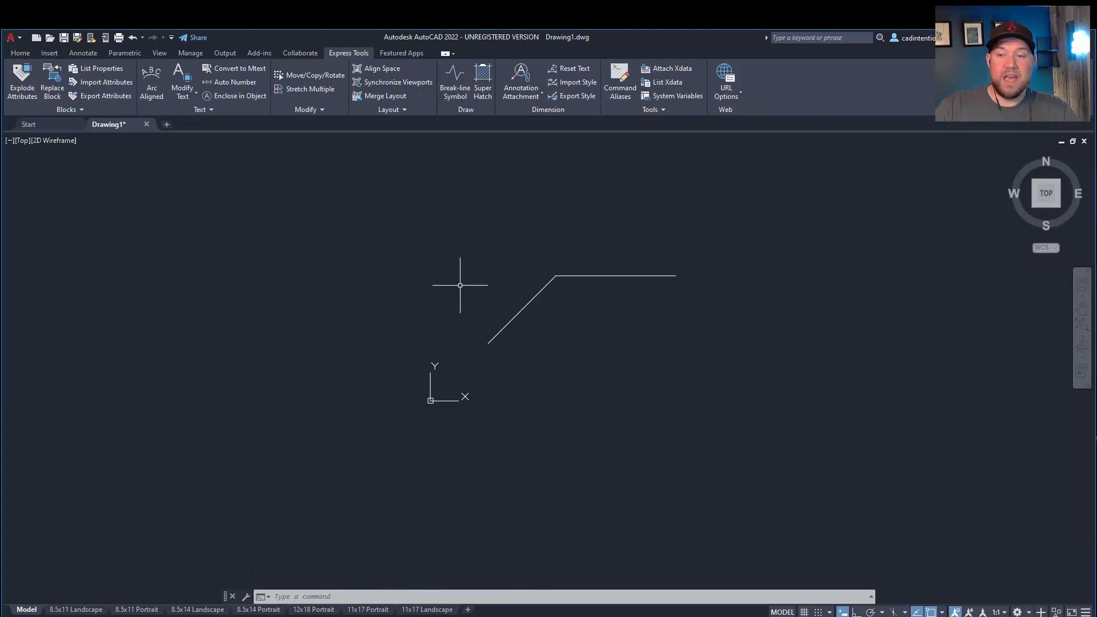
pyautogui.moveTo(495, 259)
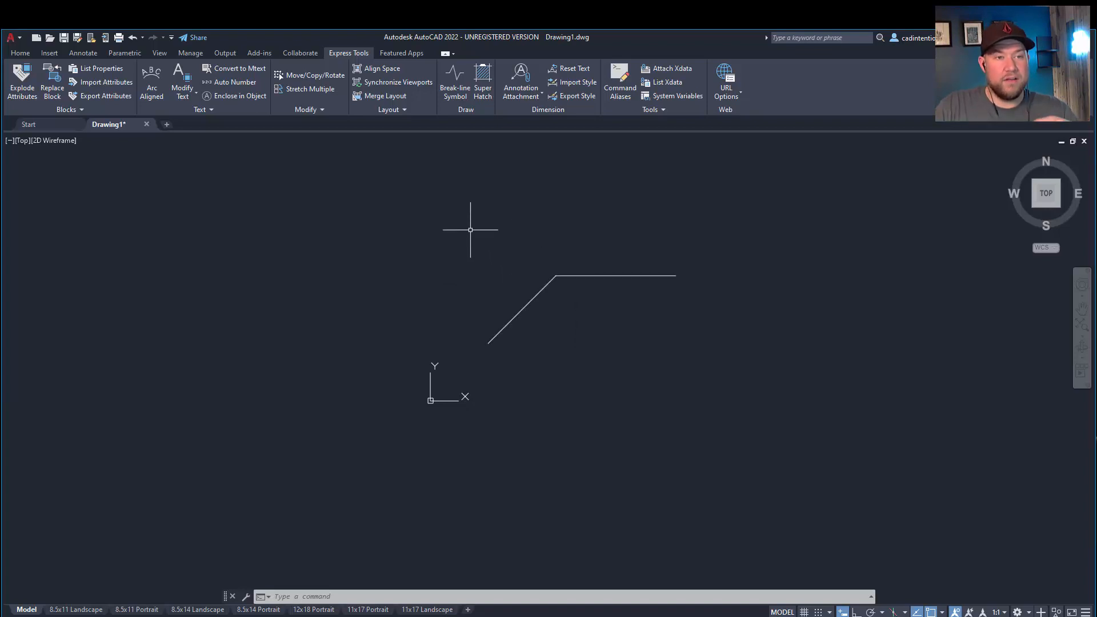
pyautogui.moveTo(484, 249)
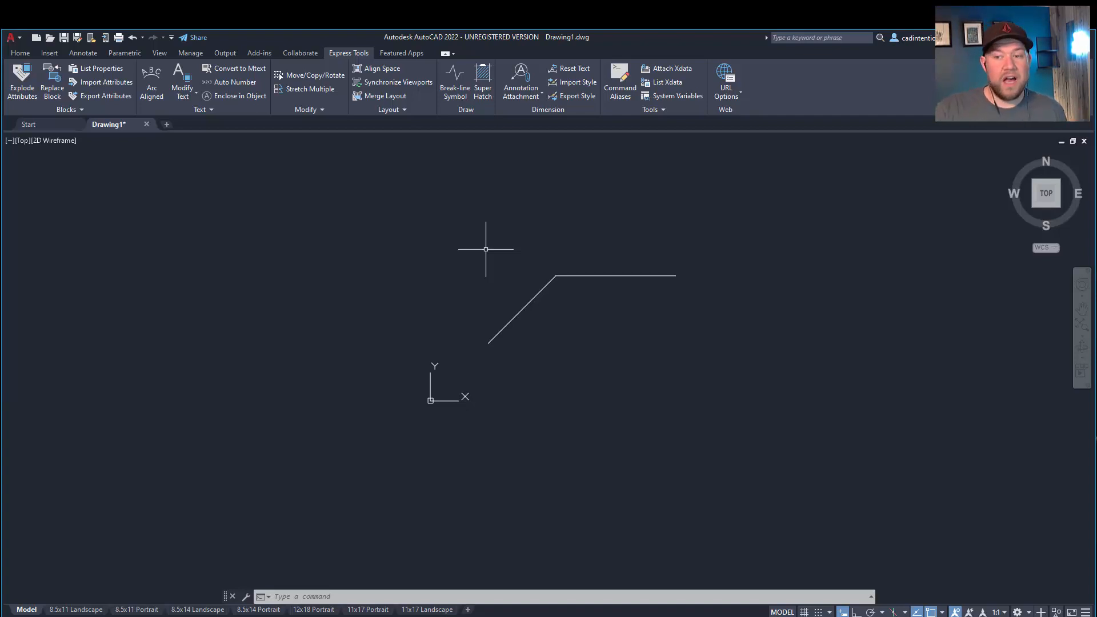
pyautogui.press('Escape')
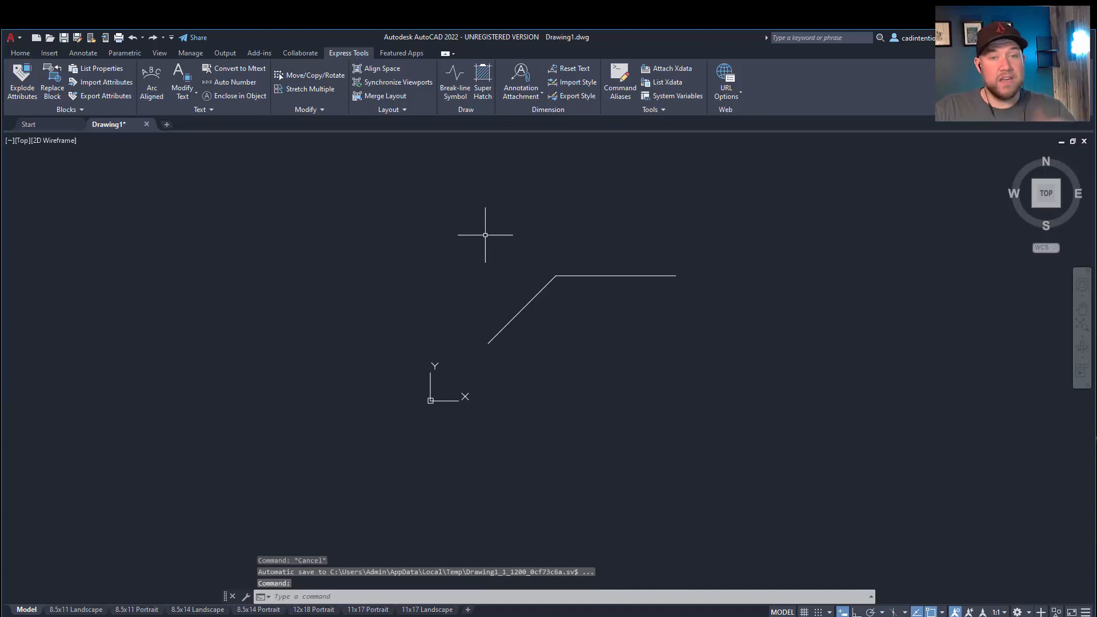
pyautogui.moveTo(507, 228)
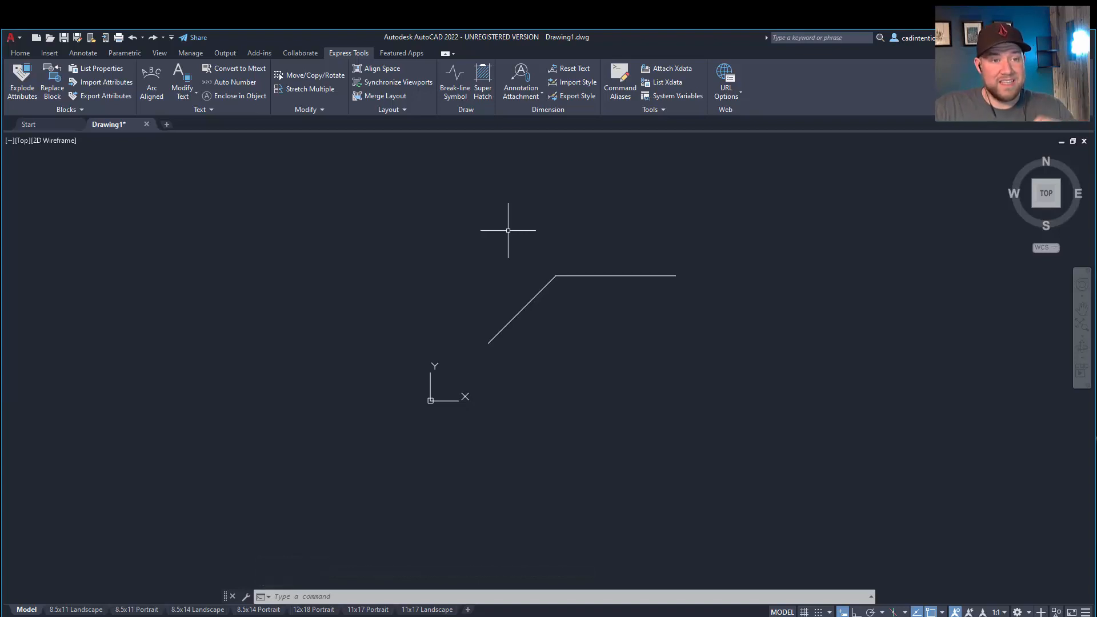
pyautogui.moveTo(330, 270)
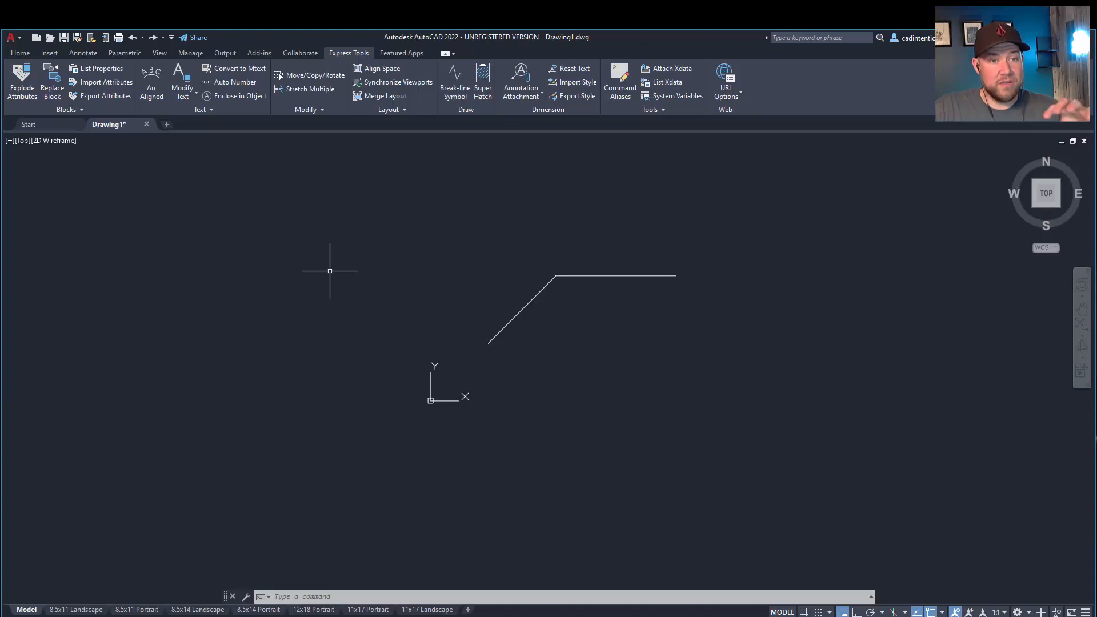
pyautogui.moveTo(400, 272)
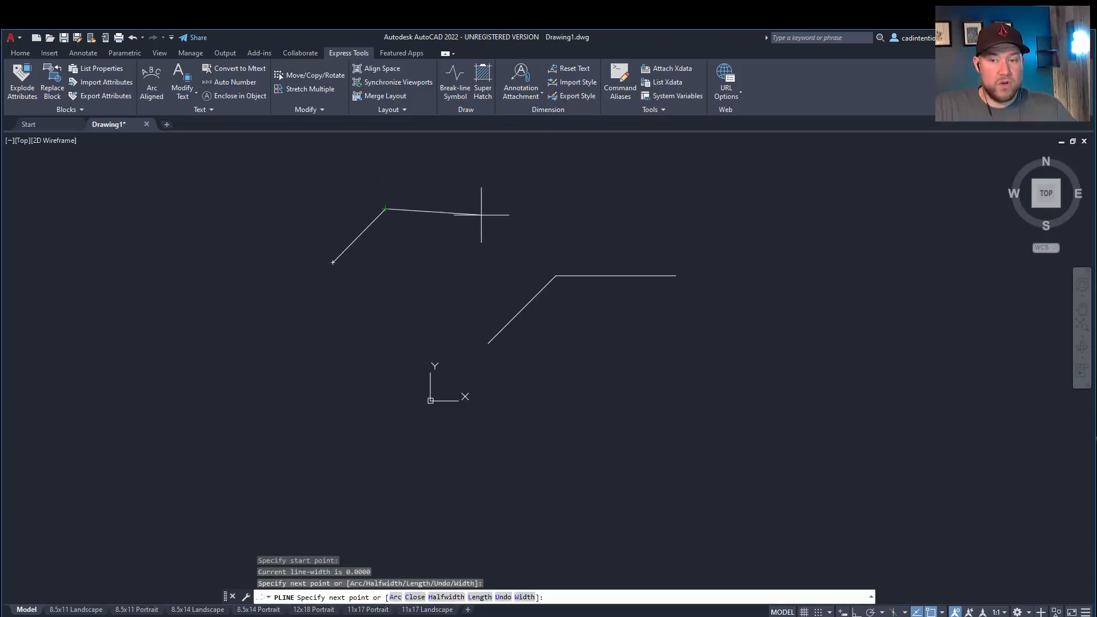
# Step: Pick the last corner of the second polyline and cancel to leave it open
pyautogui.click(334, 263)
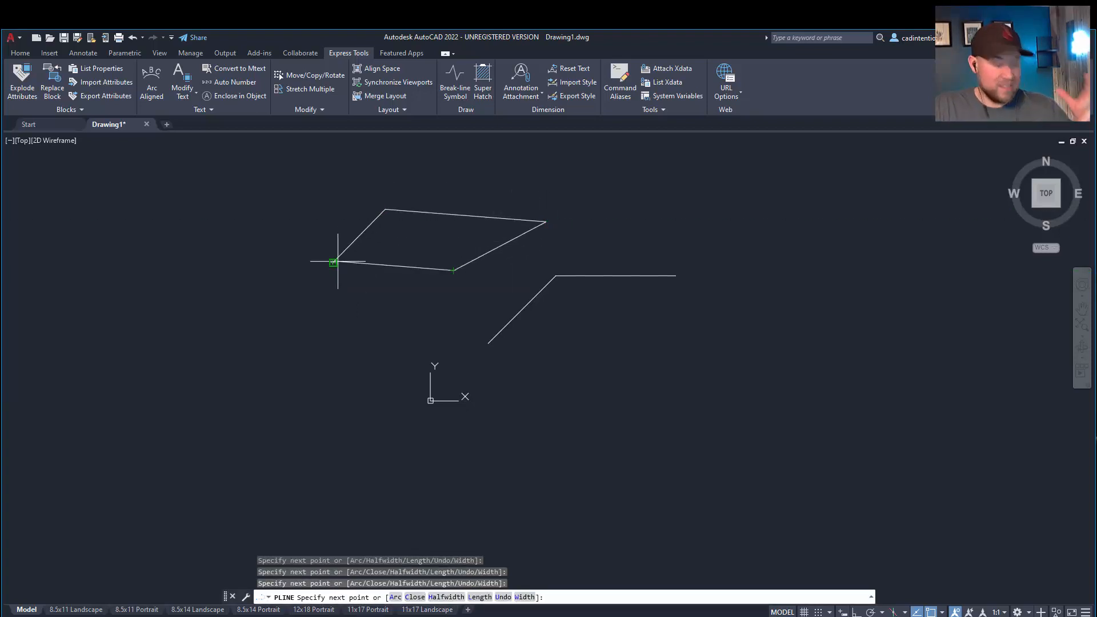
pyautogui.press('Escape')
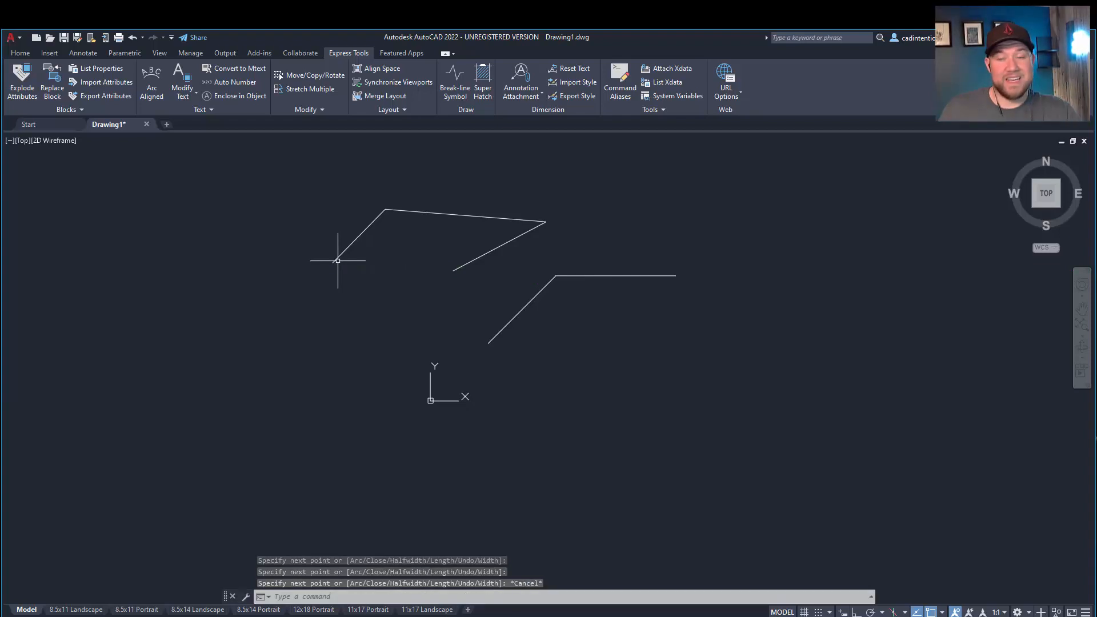
pyautogui.moveTo(845, 585)
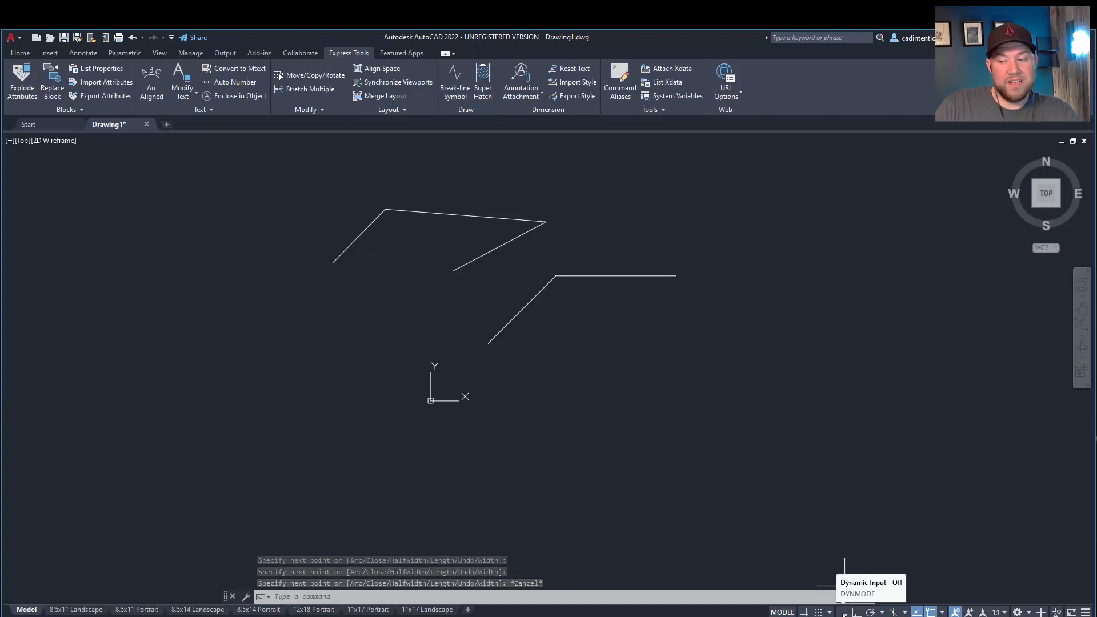
# Step: Toggle DYNMODE on the status bar
pyautogui.click(844, 610)
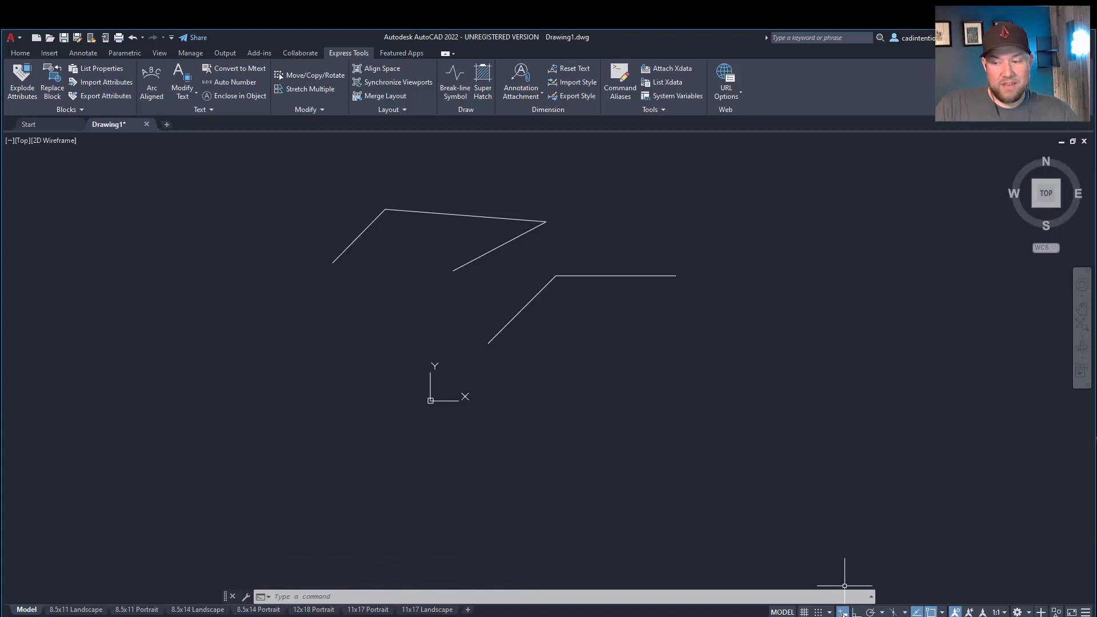
pyautogui.moveTo(611, 459)
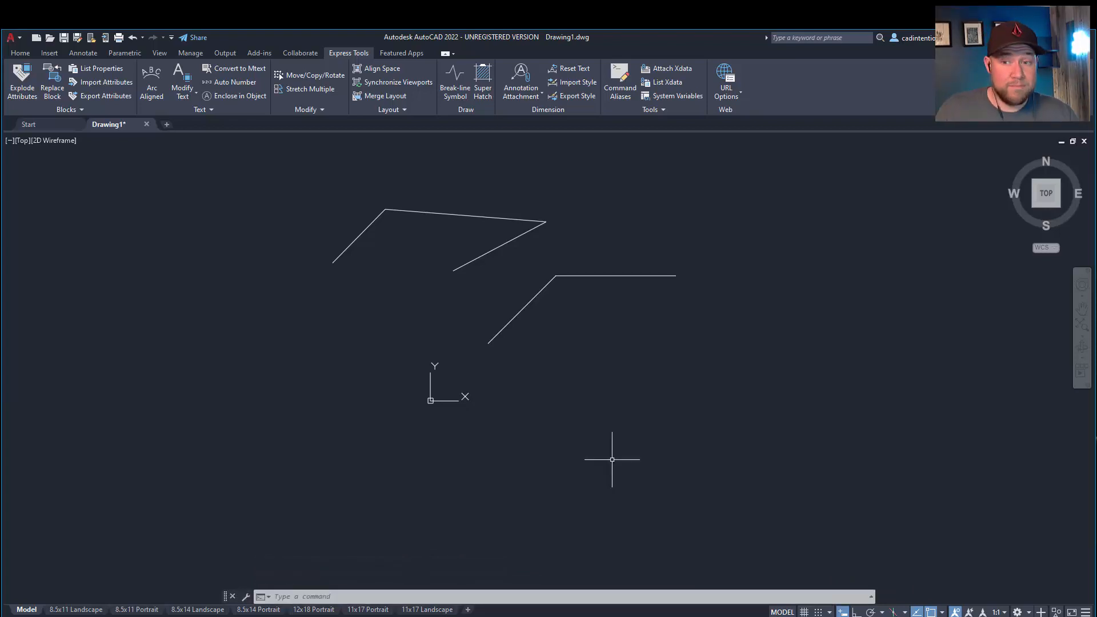